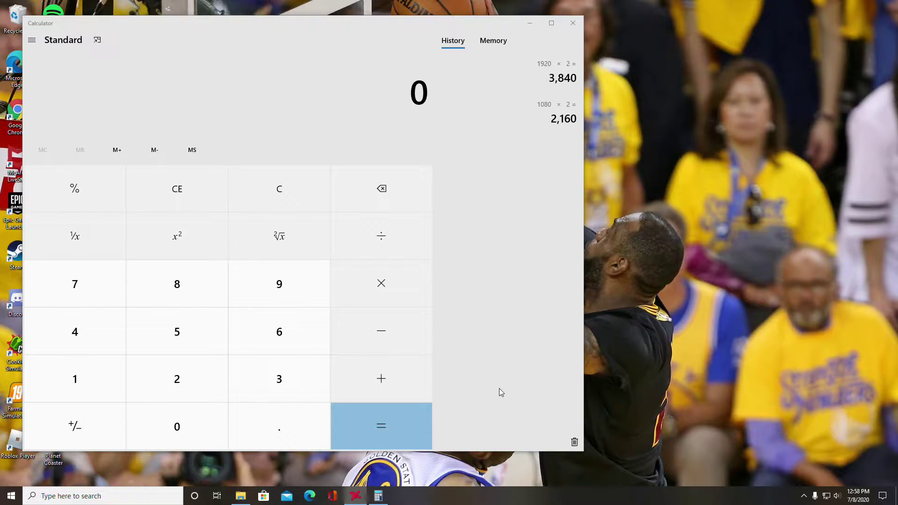
mouse_move(507, 385)
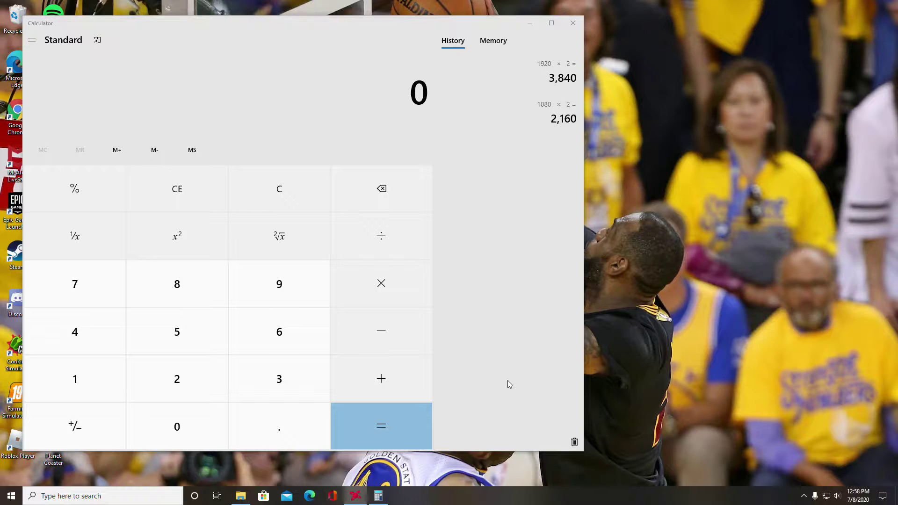
mouse_move(531, 366)
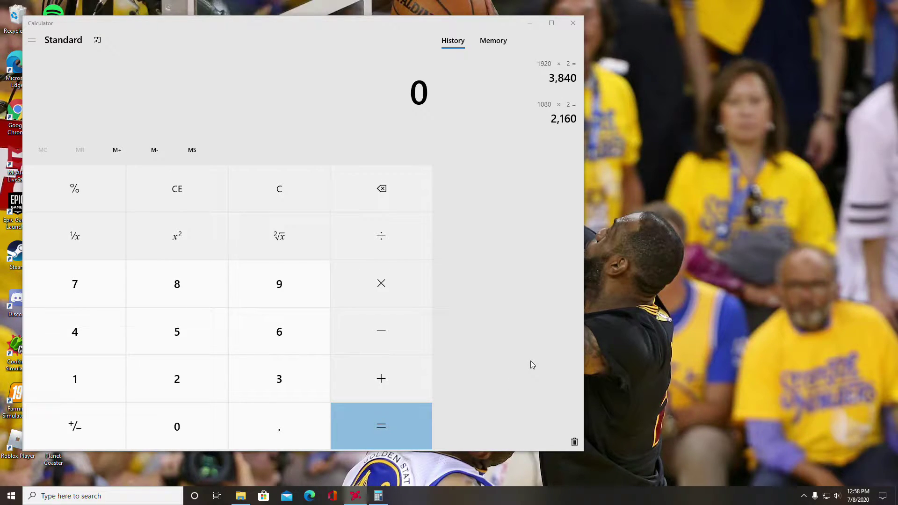
mouse_move(529, 356)
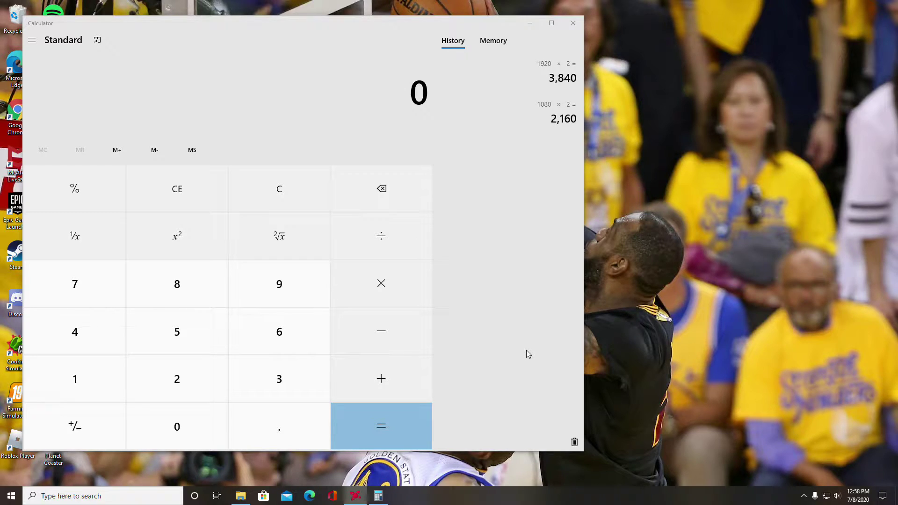
mouse_move(509, 340)
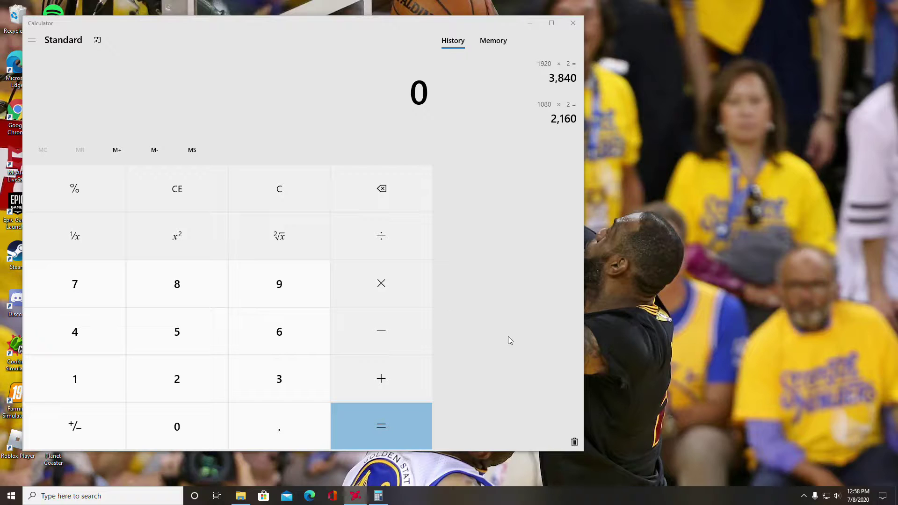
mouse_move(514, 319)
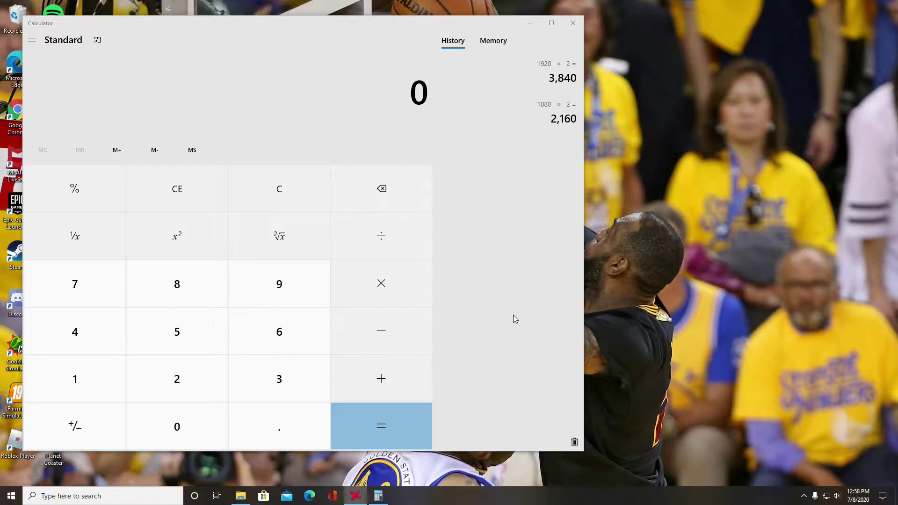
mouse_move(618, 275)
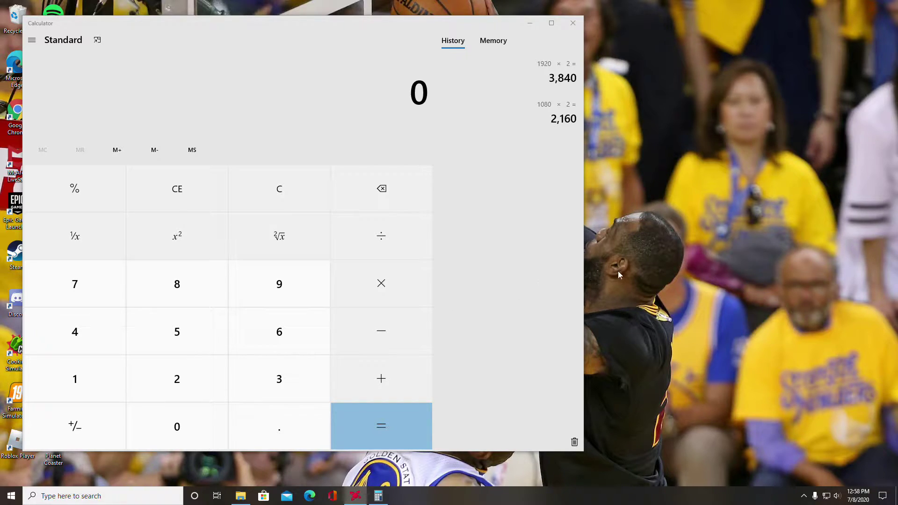
mouse_move(606, 270)
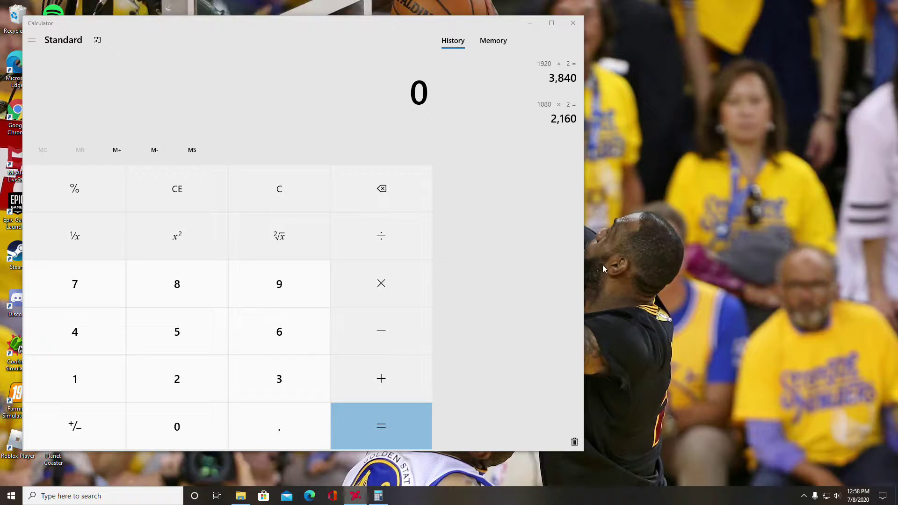
mouse_move(553, 269)
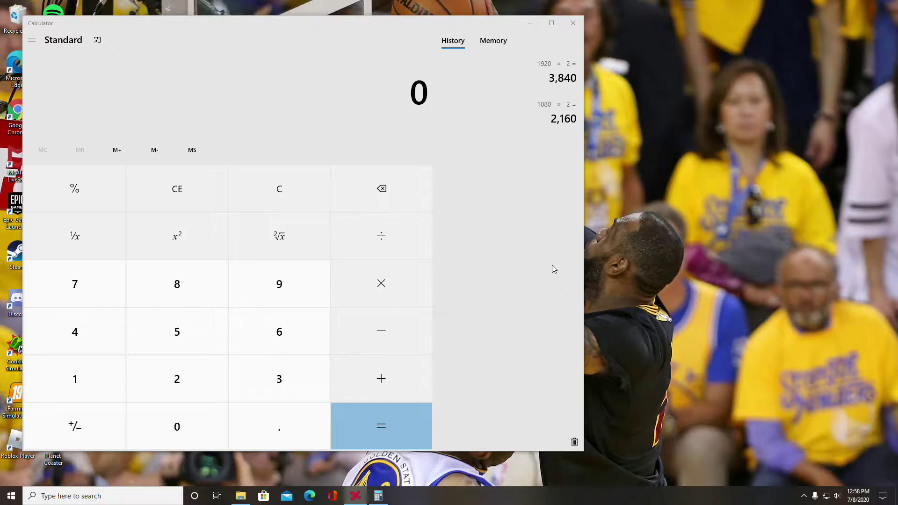
mouse_move(530, 279)
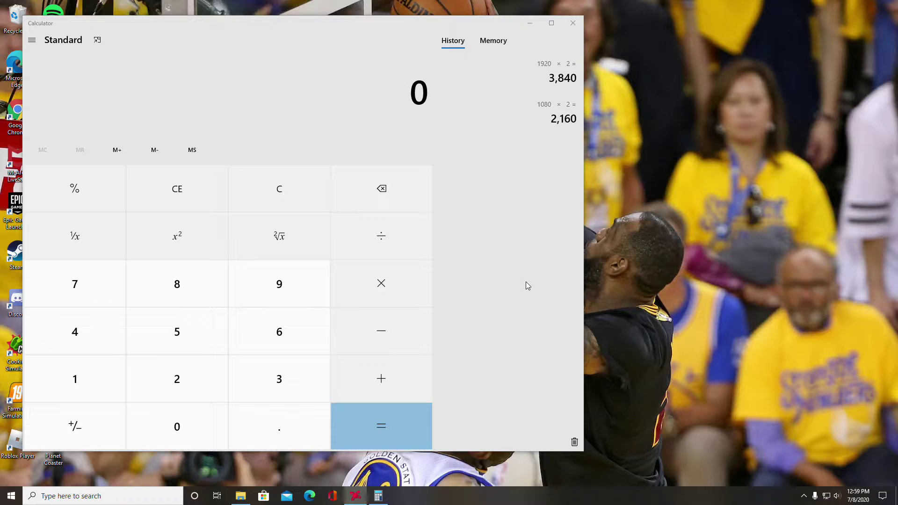
mouse_move(497, 297)
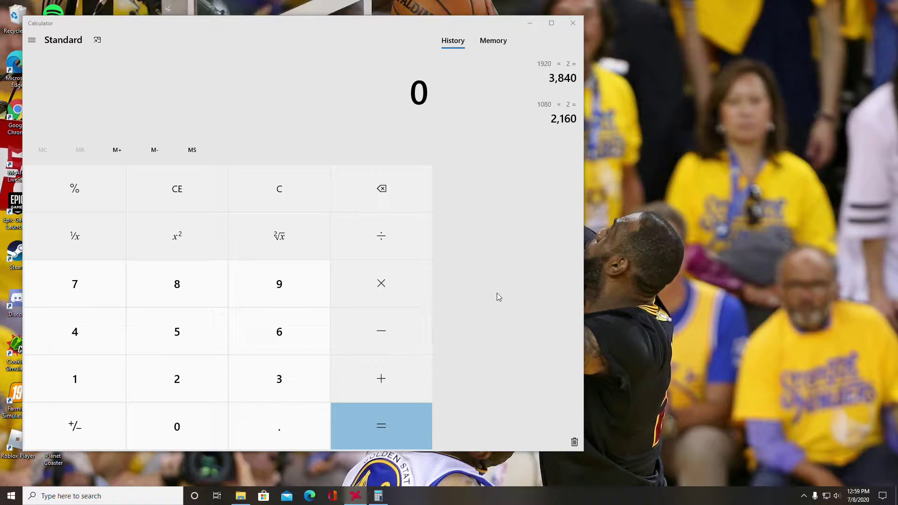
mouse_move(512, 283)
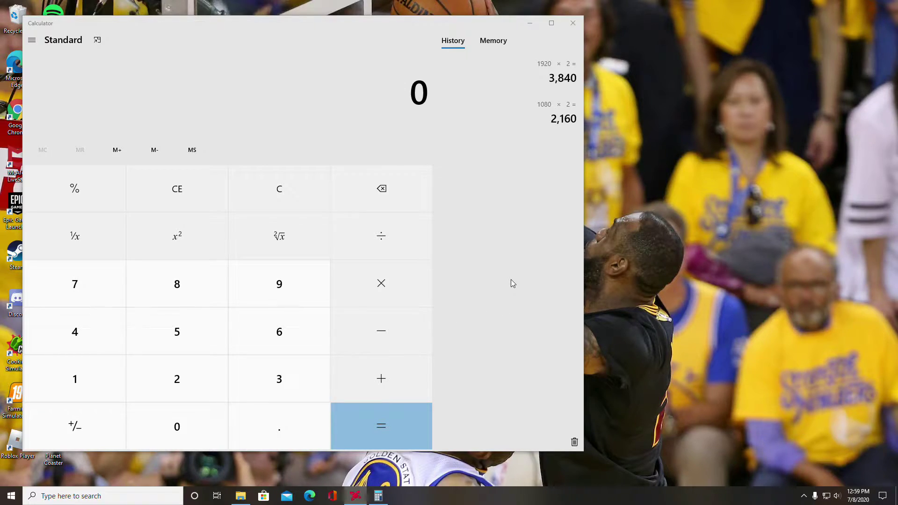
mouse_move(498, 118)
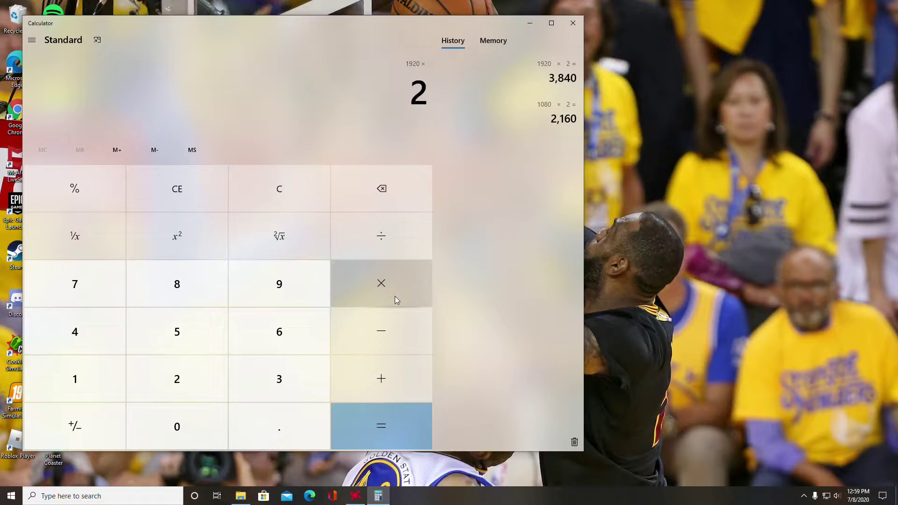
Calculate 1920 × 2 = 3,840 in Calculator, then close Calculator
click(381, 426)
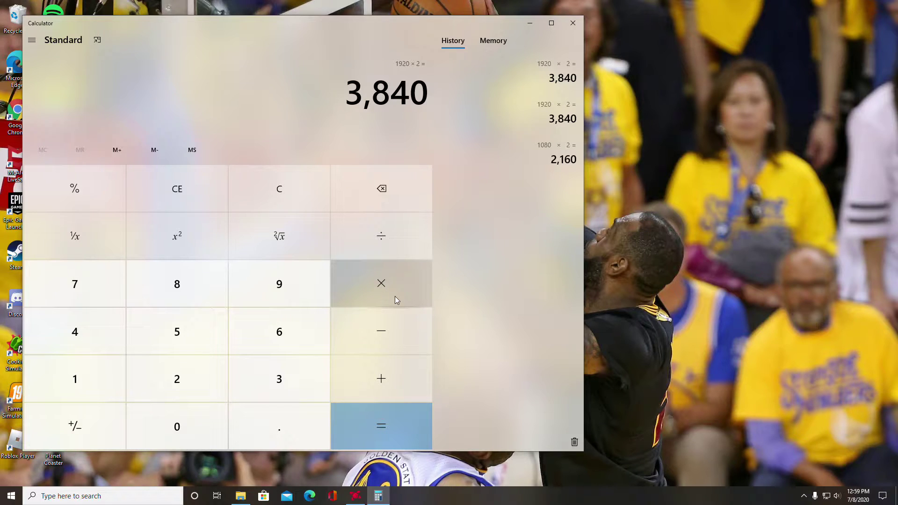
click(571, 23)
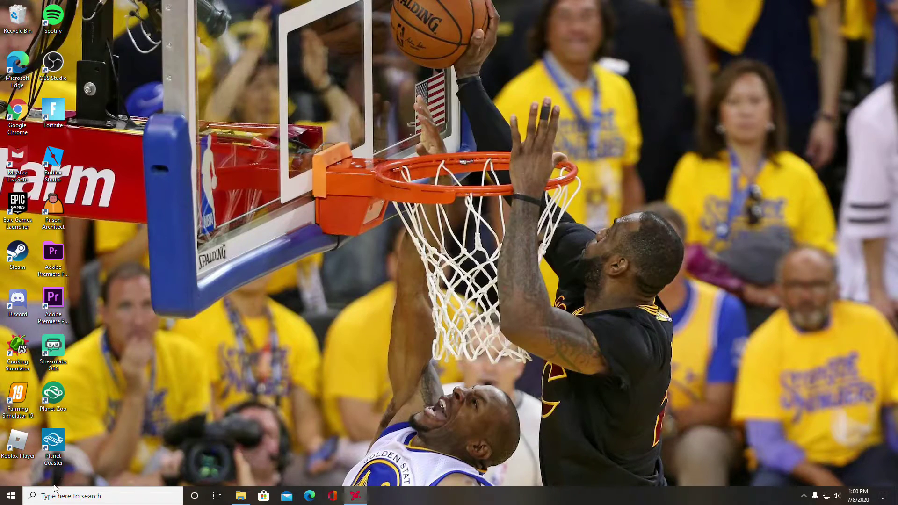
mouse_move(10, 495)
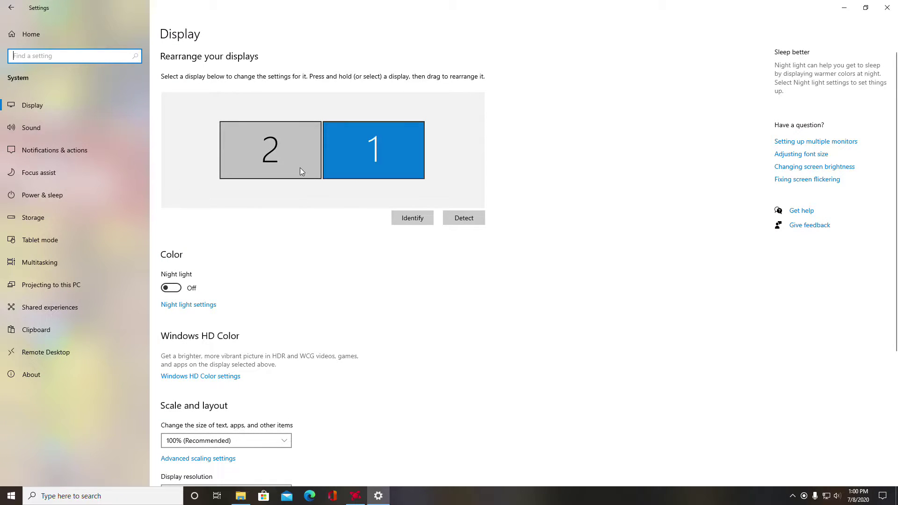
mouse_move(367, 199)
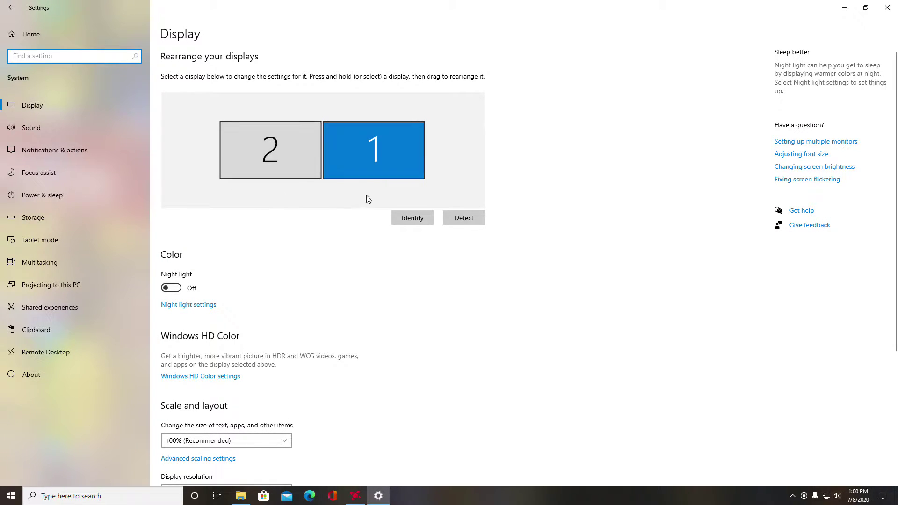
Check the 1920 × 1080 resolution and select monitor 2, then monitor 1
scroll(down, 3)
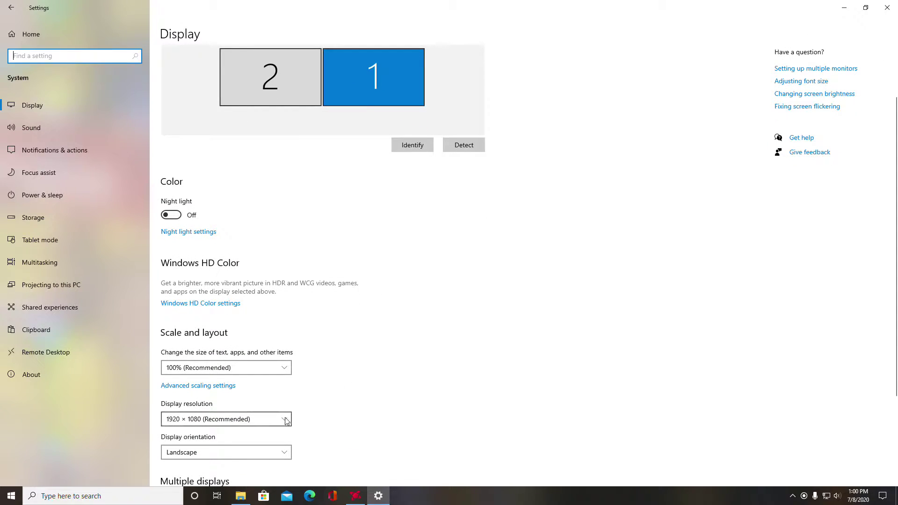
scroll(up, 3)
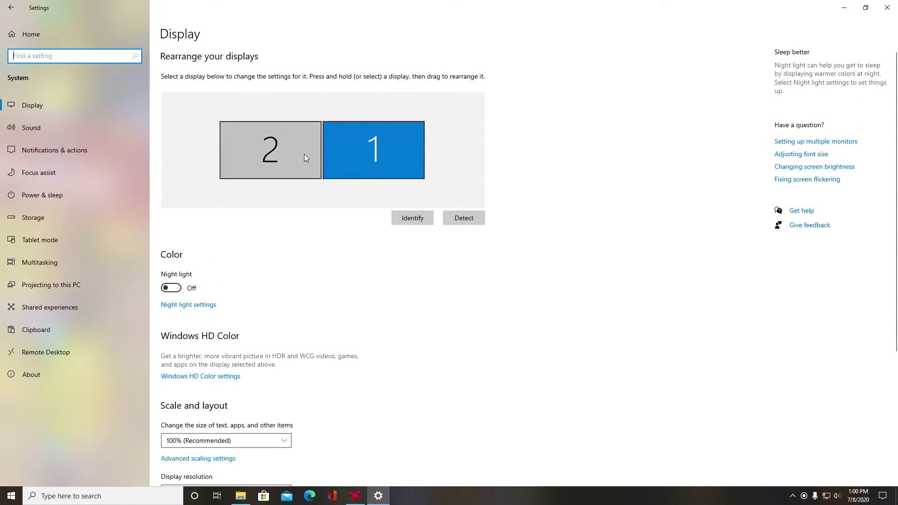
click(270, 151)
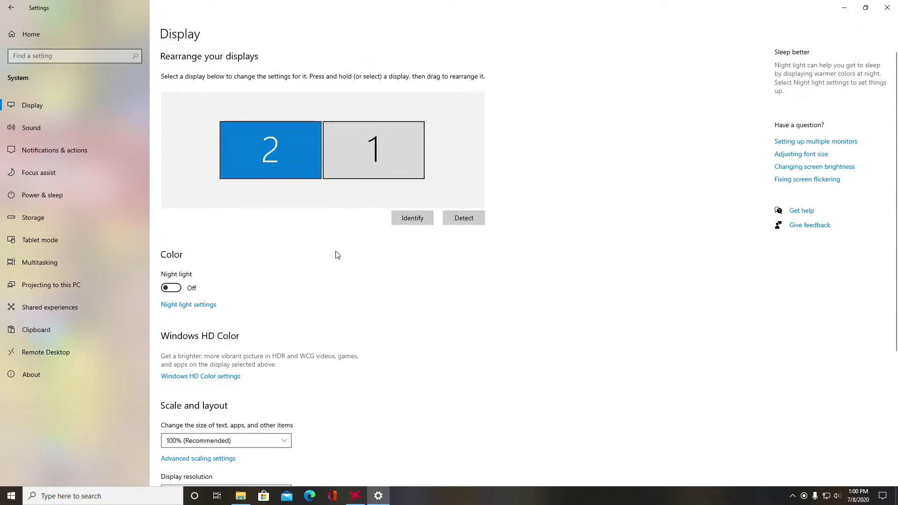
click(373, 150)
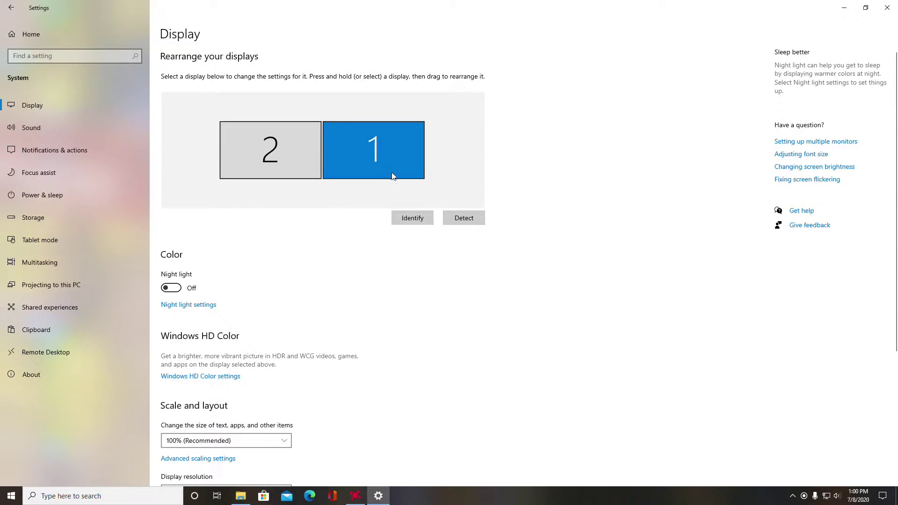
mouse_move(385, 240)
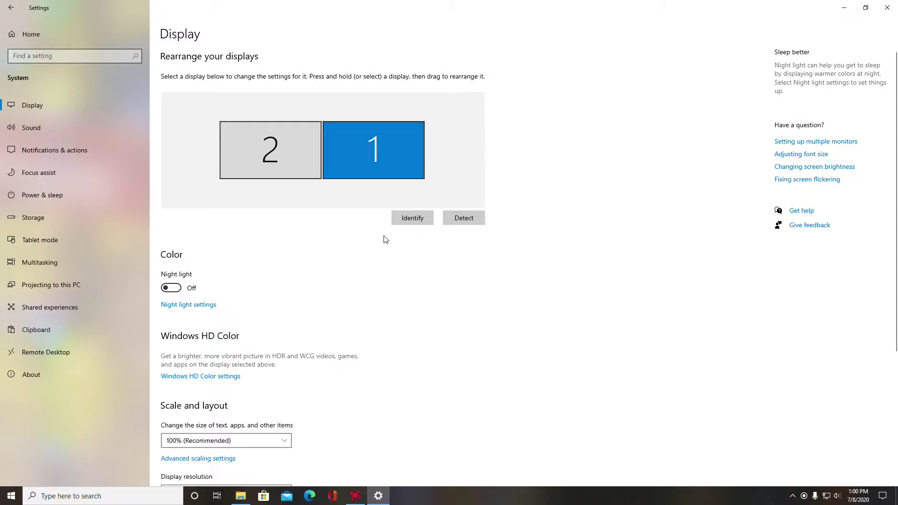
mouse_move(370, 230)
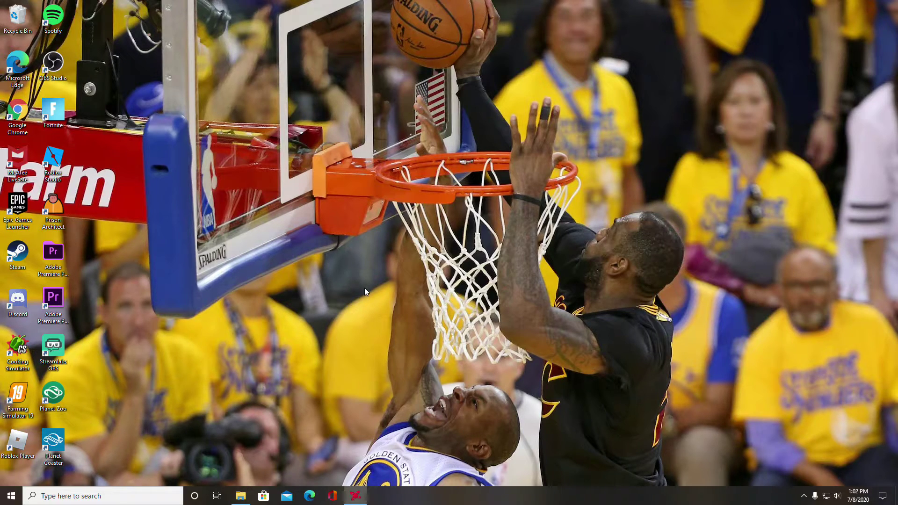
mouse_move(17, 112)
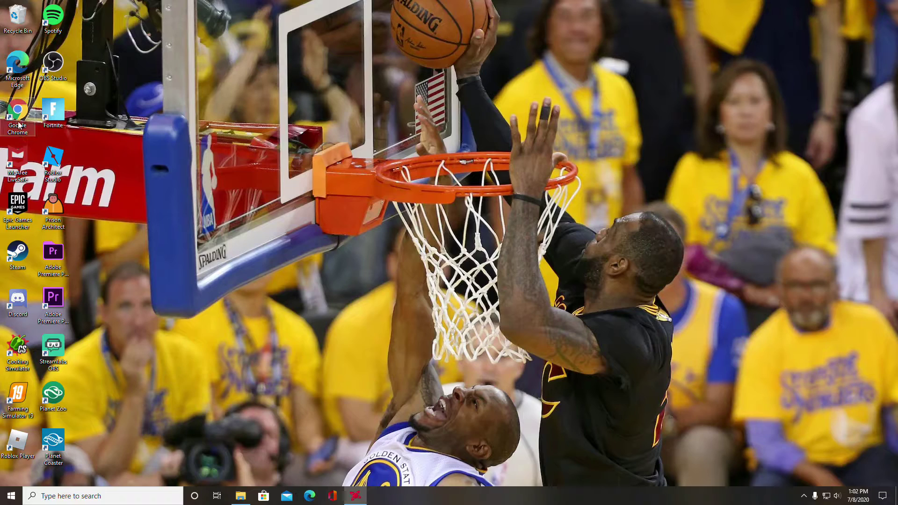
Start Google Chrome from its desktop shortcut
double_click(17, 109)
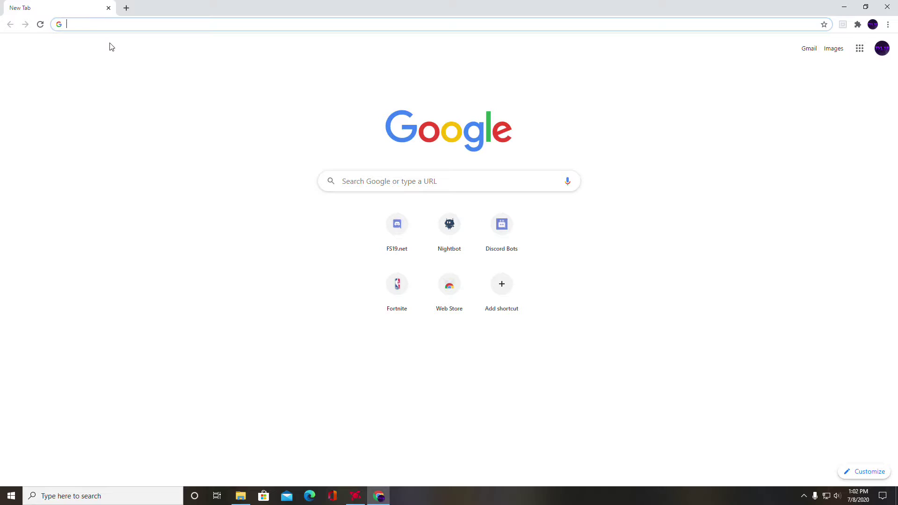
Search Google for '1080x3840 wallpaper'
text(18)
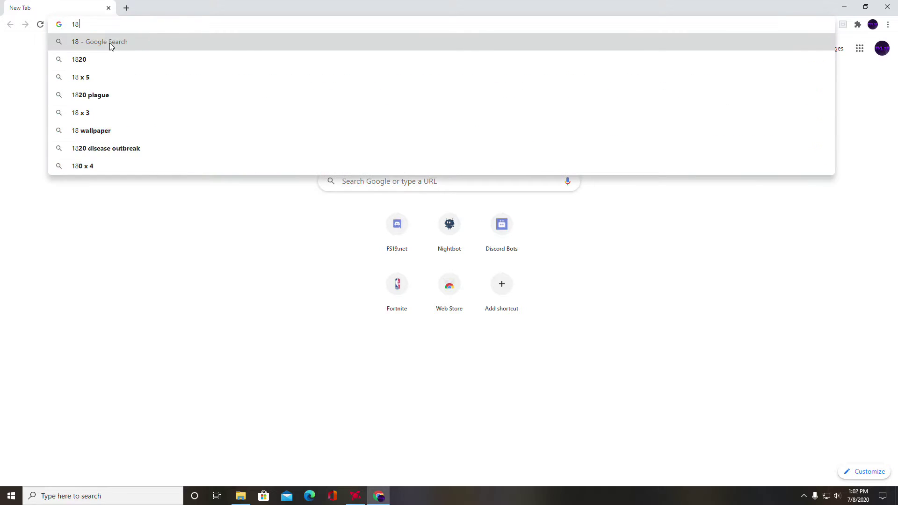
key(Backspace)
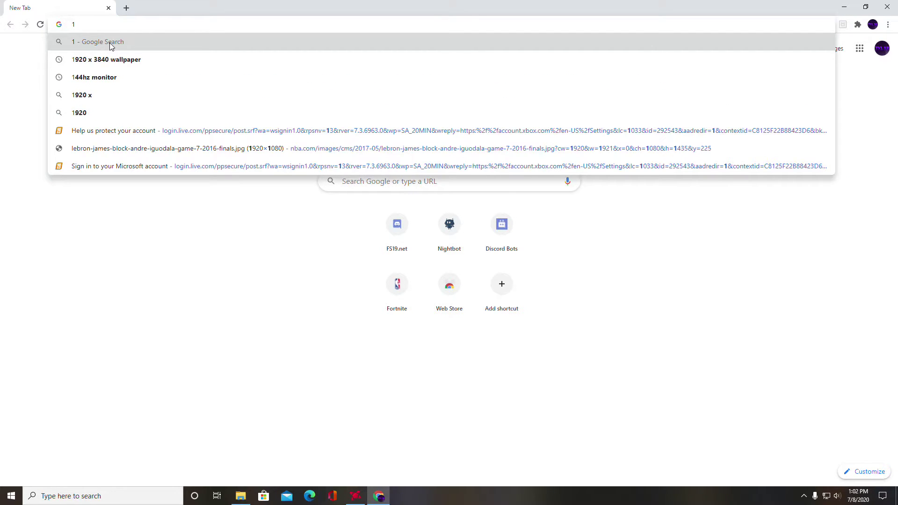
text(1080)
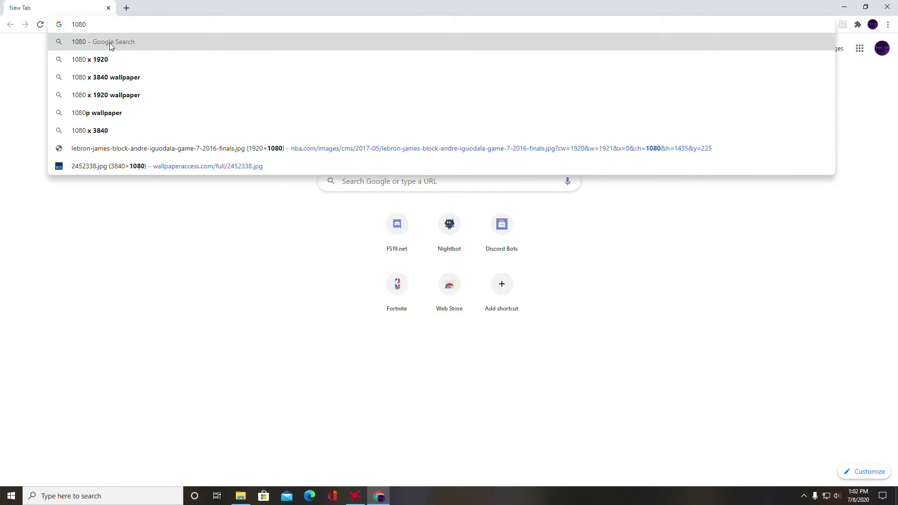
text(x)
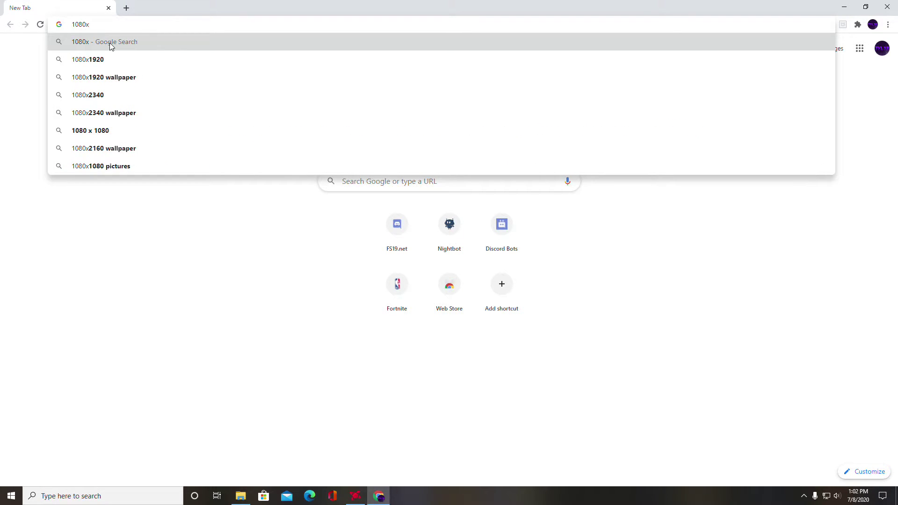
text(3840)
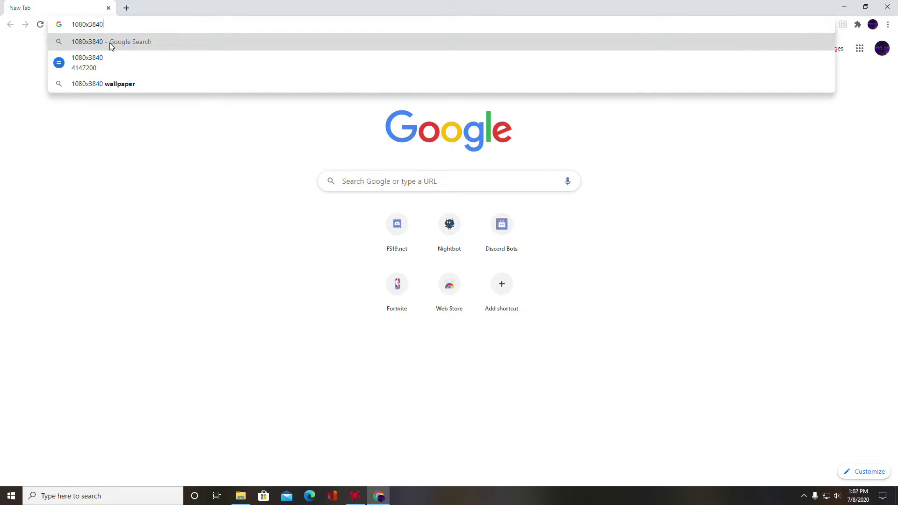
mouse_move(112, 84)
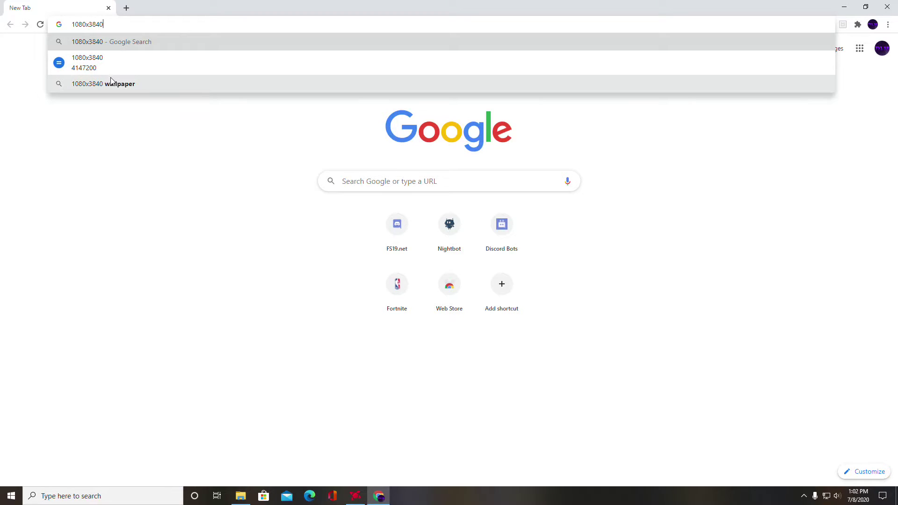
click(102, 84)
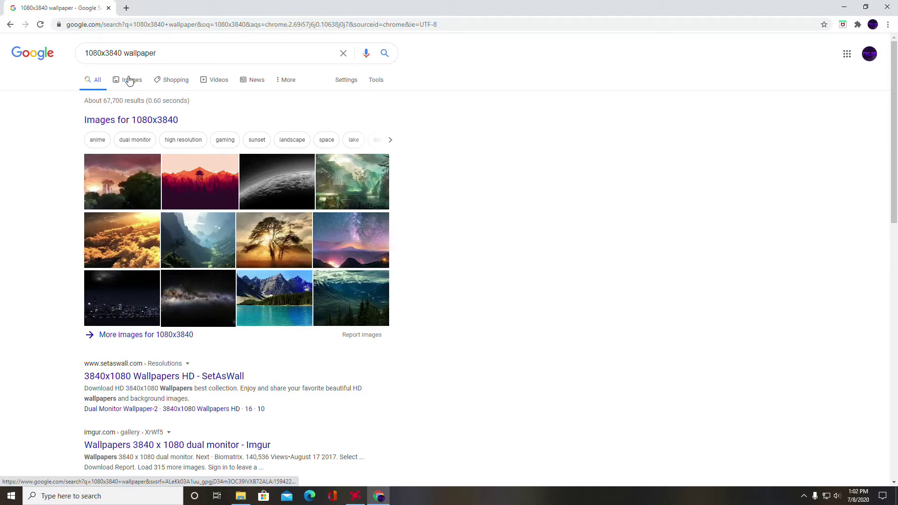
Switch to image results and scroll through the dual monitor wallpapers
click(131, 79)
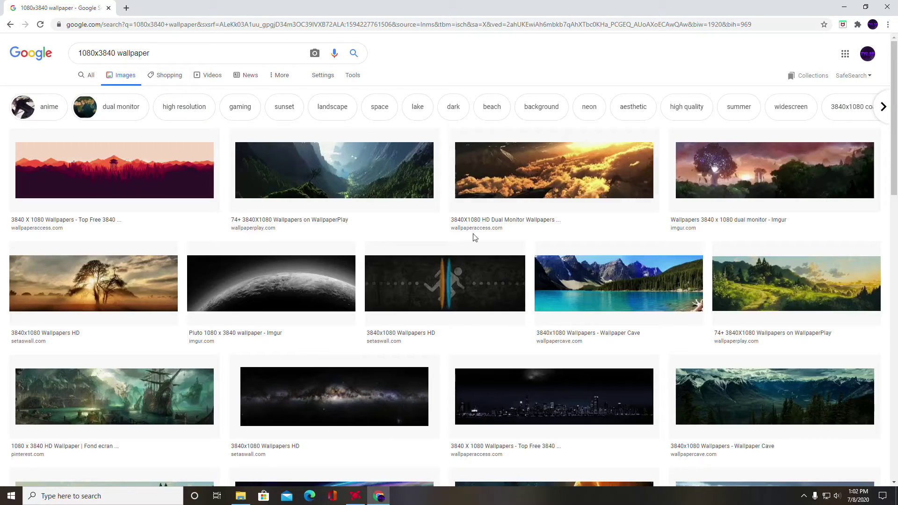
scroll(down, 3)
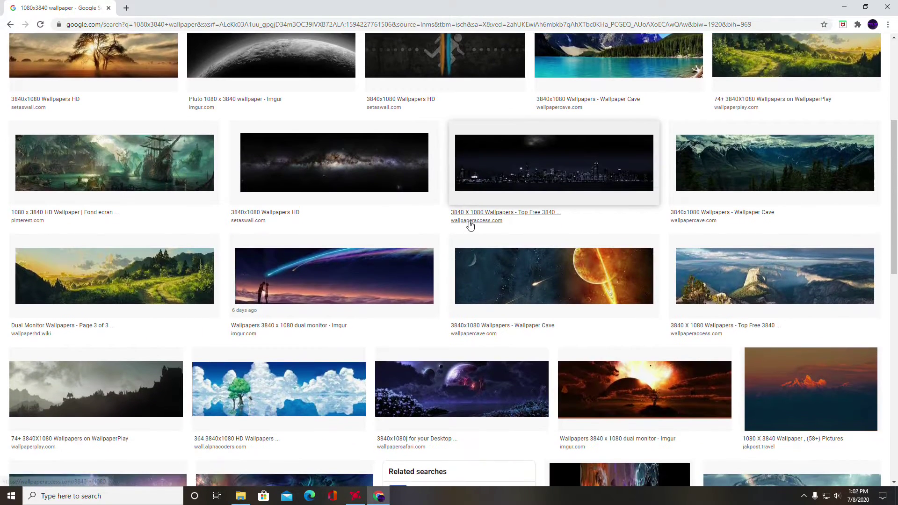
scroll(down, 3)
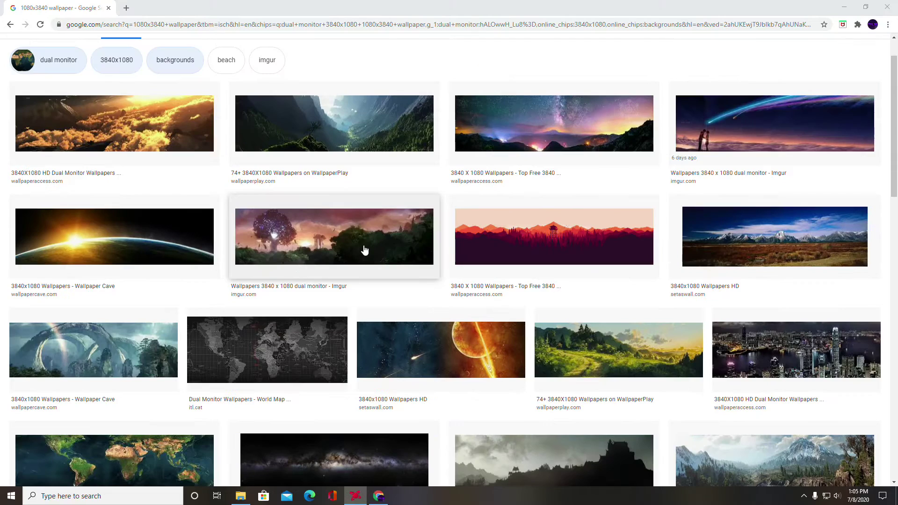
scroll(down, 3)
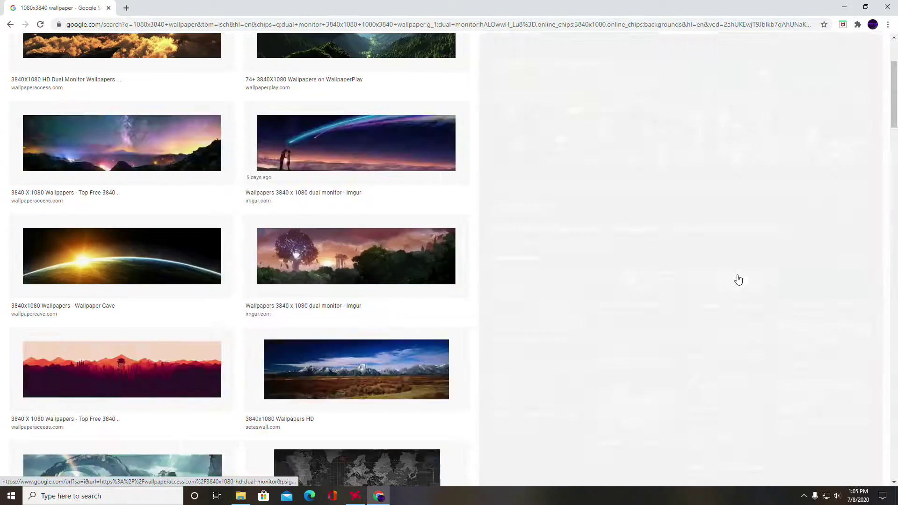
Save the Hong Kong night skyline image to the D: drive
click(122, 403)
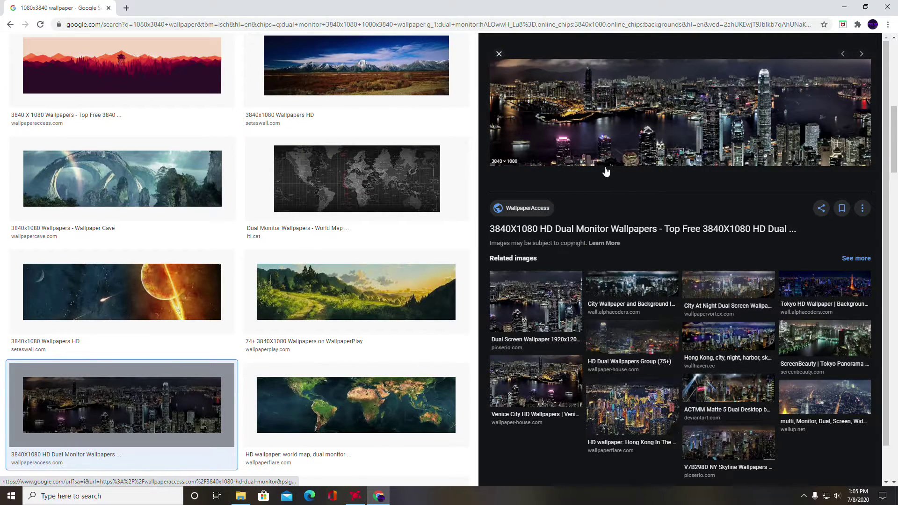
mouse_move(606, 166)
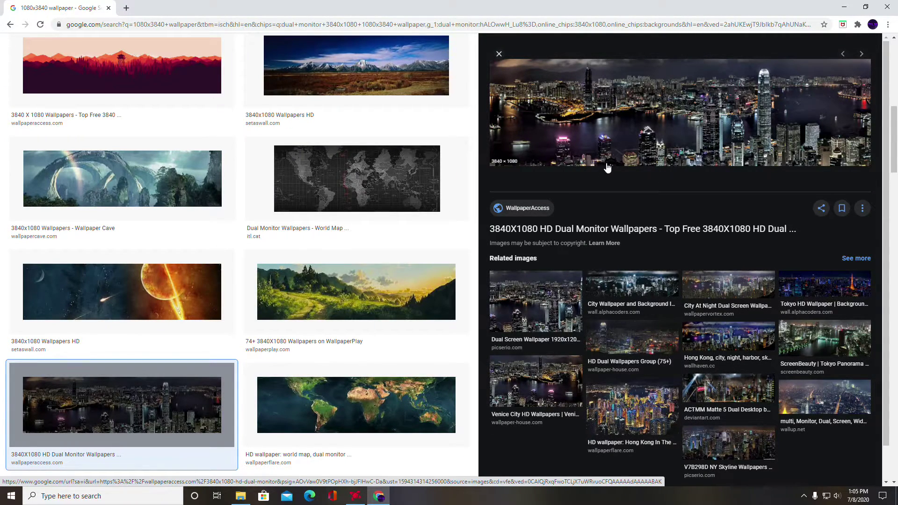
mouse_move(606, 157)
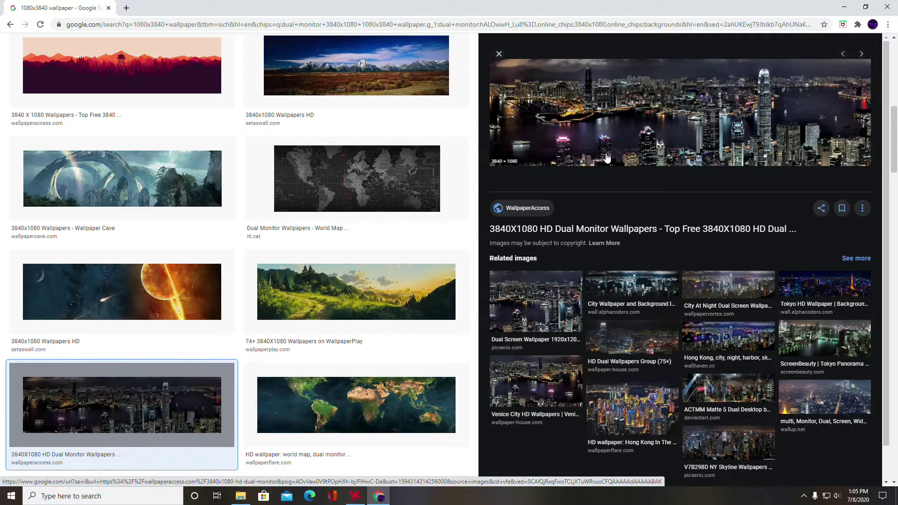
right_click(607, 158)
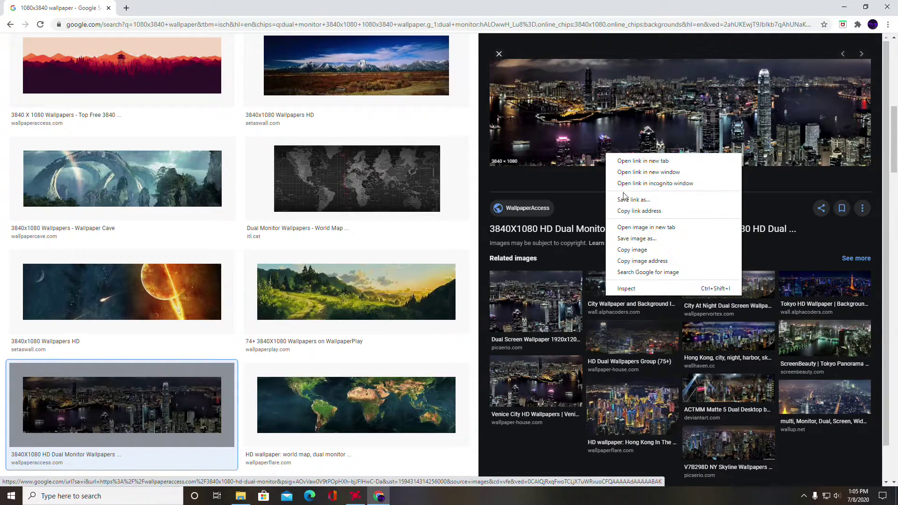
mouse_move(630, 238)
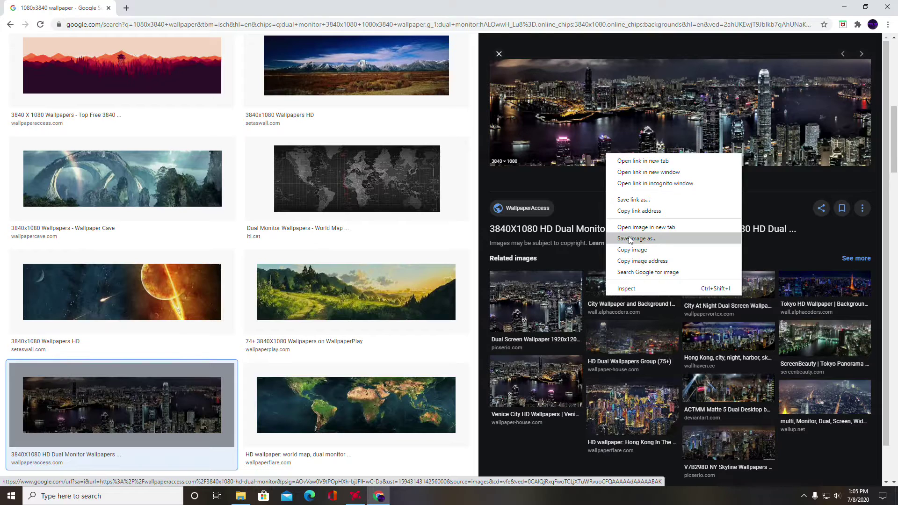
click(635, 238)
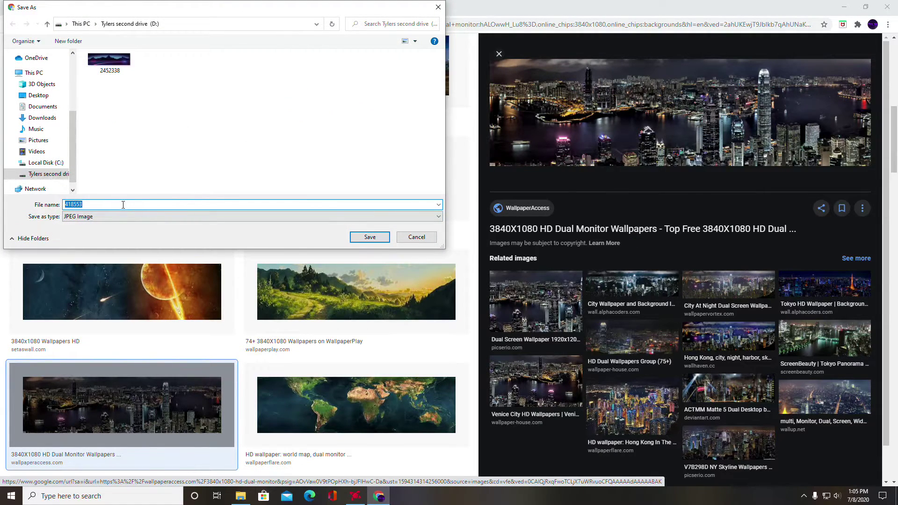
click(369, 237)
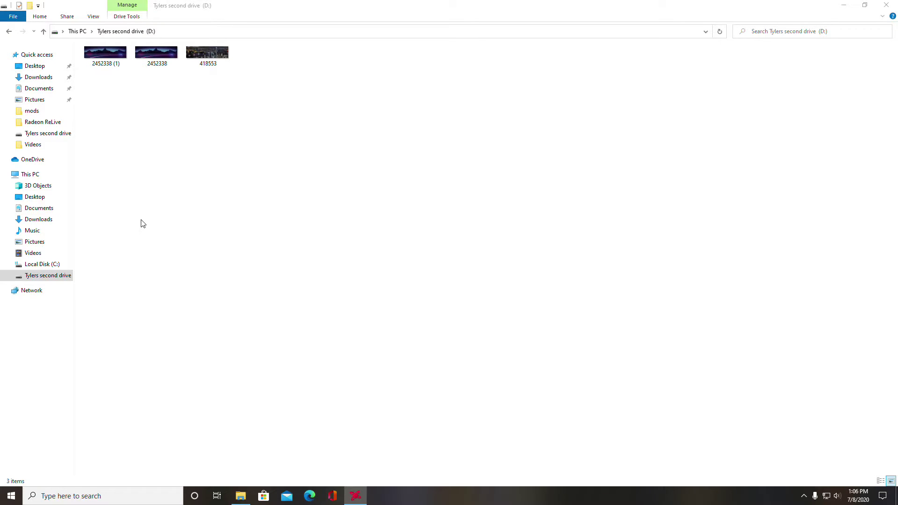
mouse_move(143, 158)
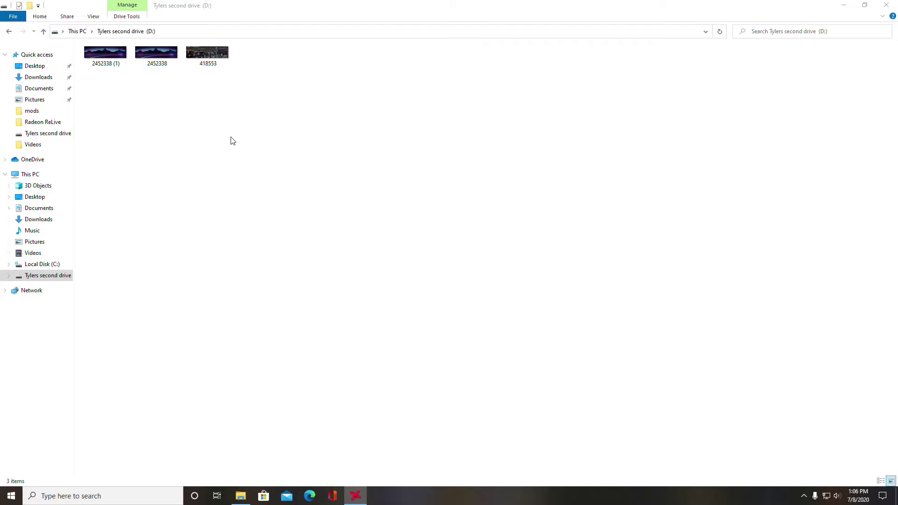
mouse_move(212, 89)
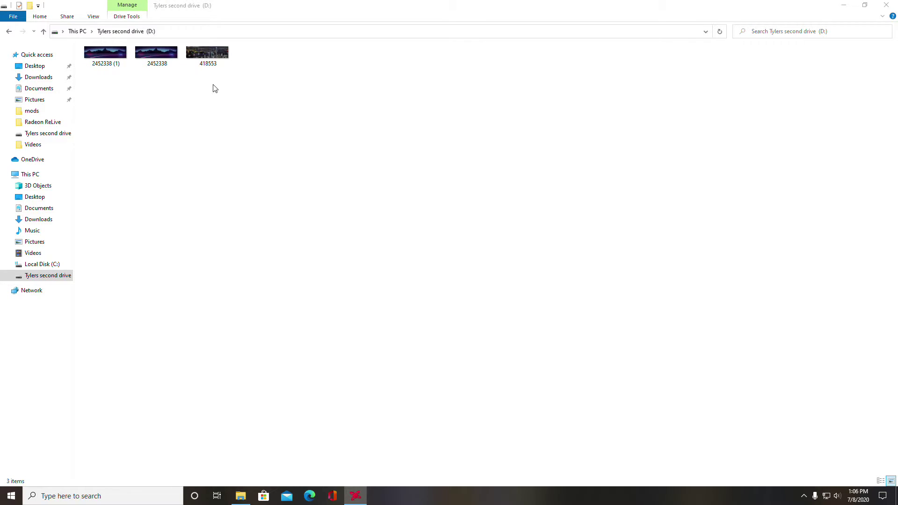
Select image 418553 on the D: drive and open its context menu
click(207, 52)
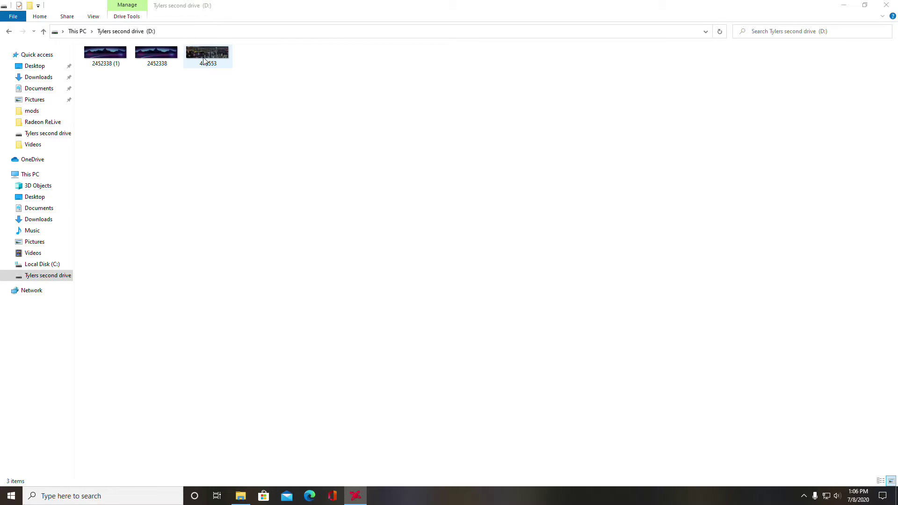
right_click(207, 52)
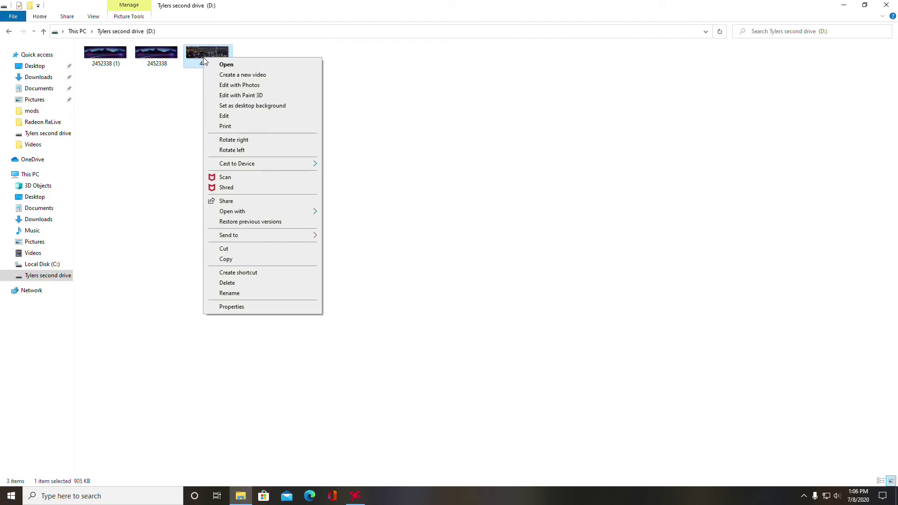
mouse_move(252, 105)
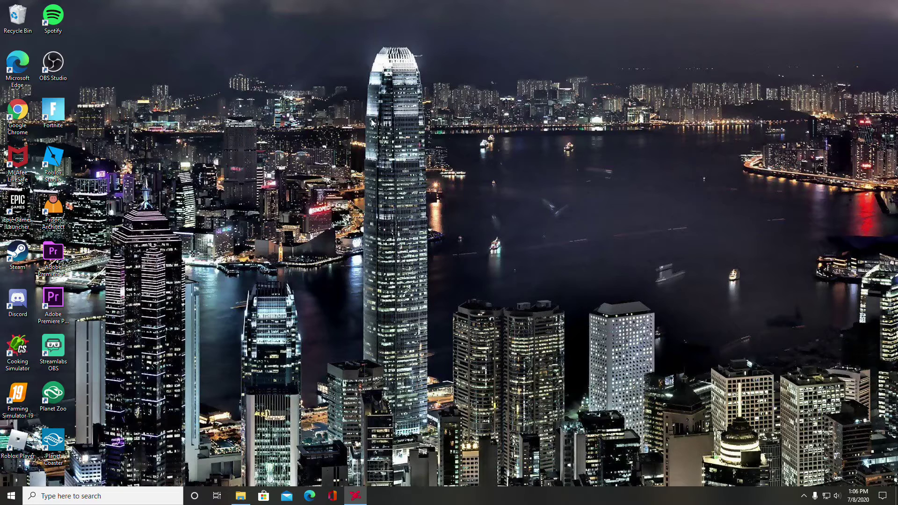
mouse_move(339, 150)
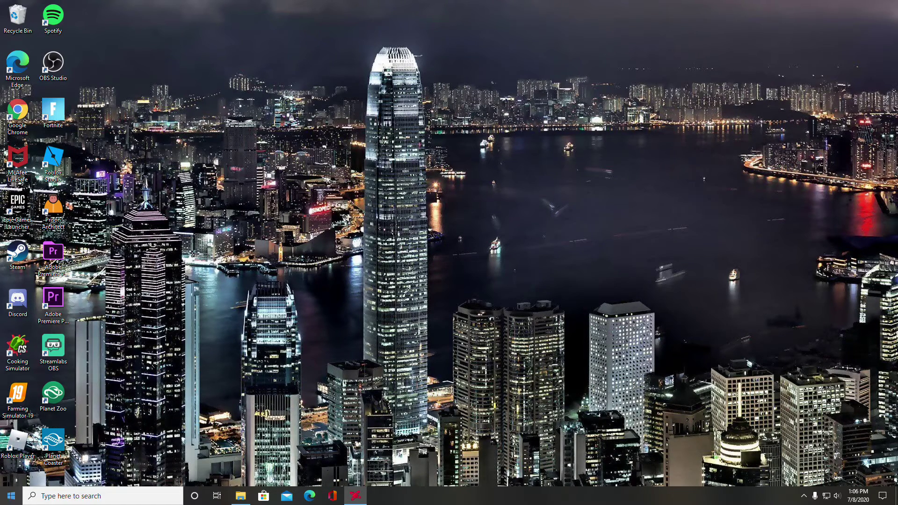
Find 'bac' in Settings and go to Background image settings
click(8, 496)
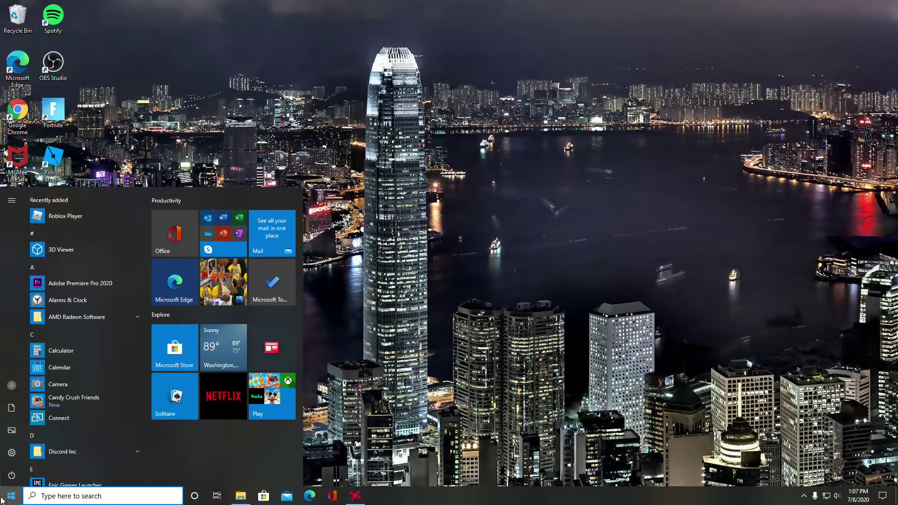
click(12, 451)
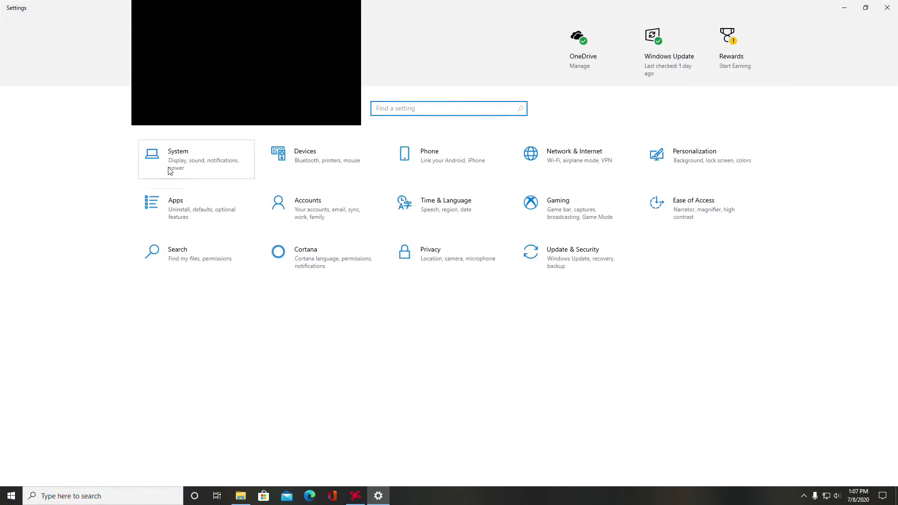
click(178, 158)
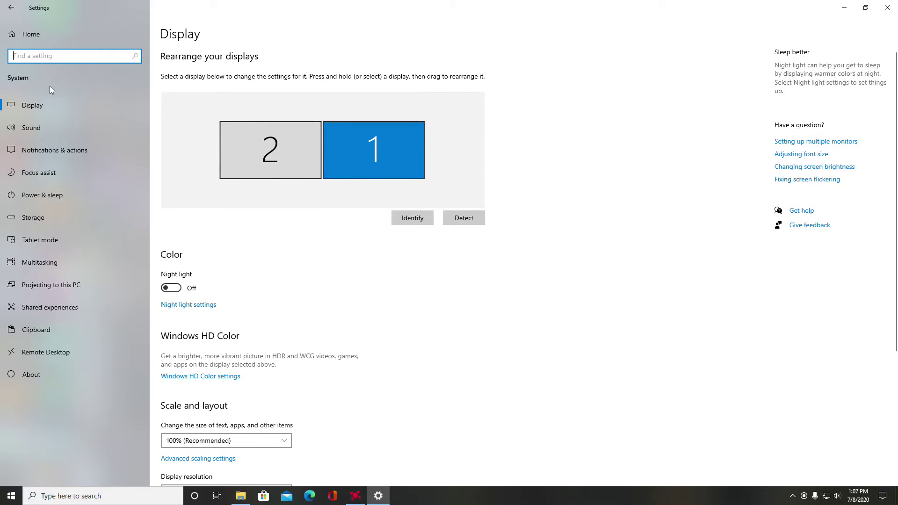
text(ba)
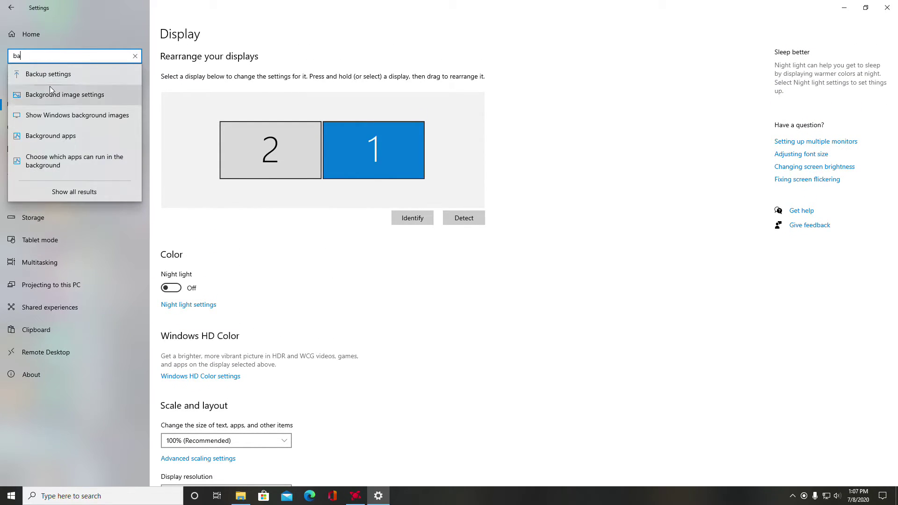
text(c)
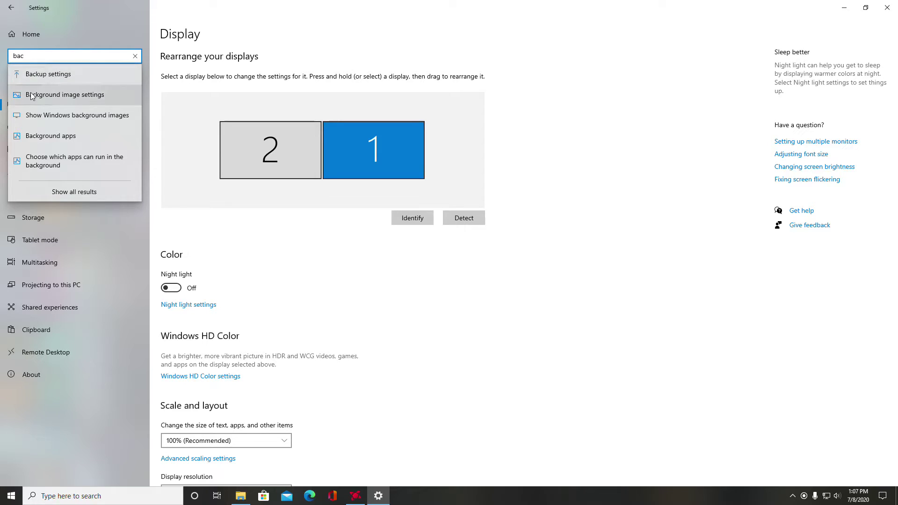
click(66, 94)
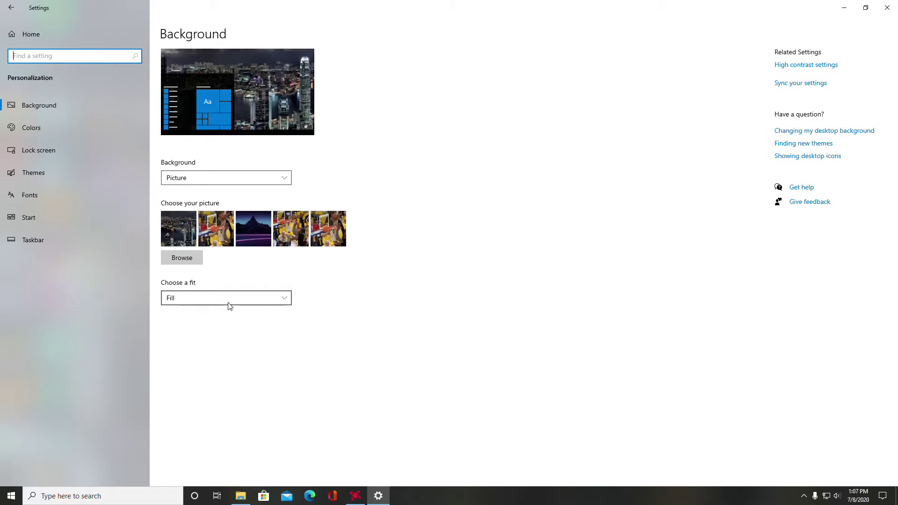
mouse_move(212, 293)
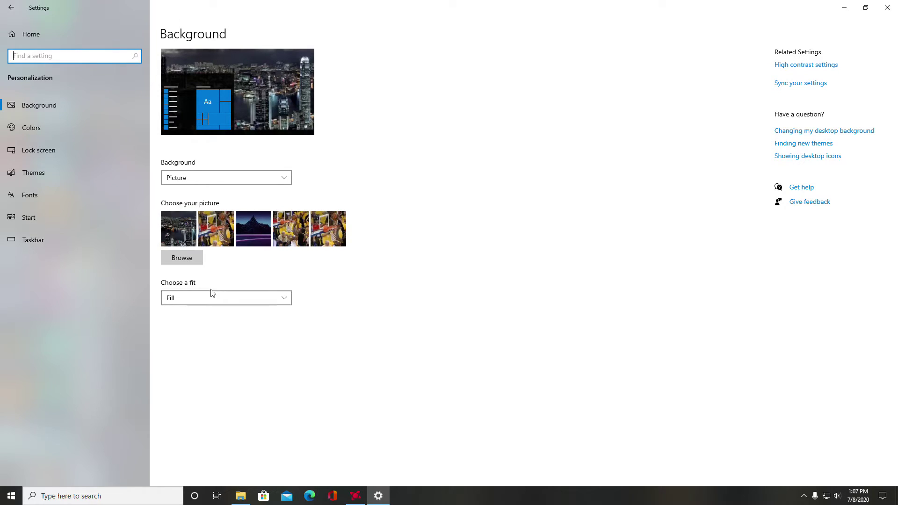
Set the background fit to Span and minimize Settings
click(226, 298)
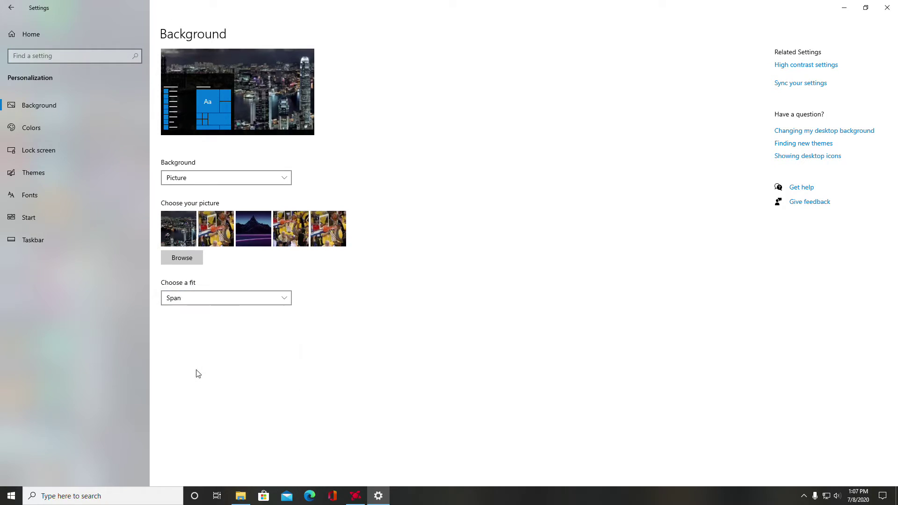
mouse_move(843, 7)
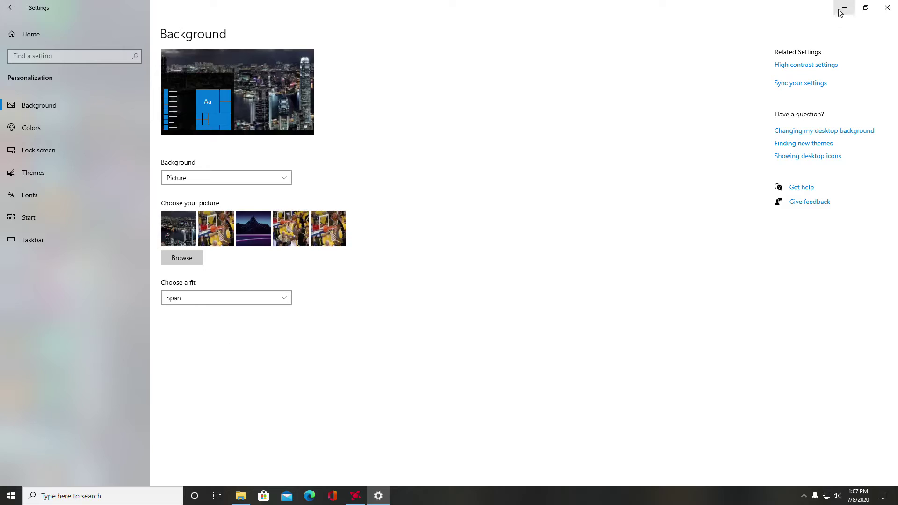
click(842, 7)
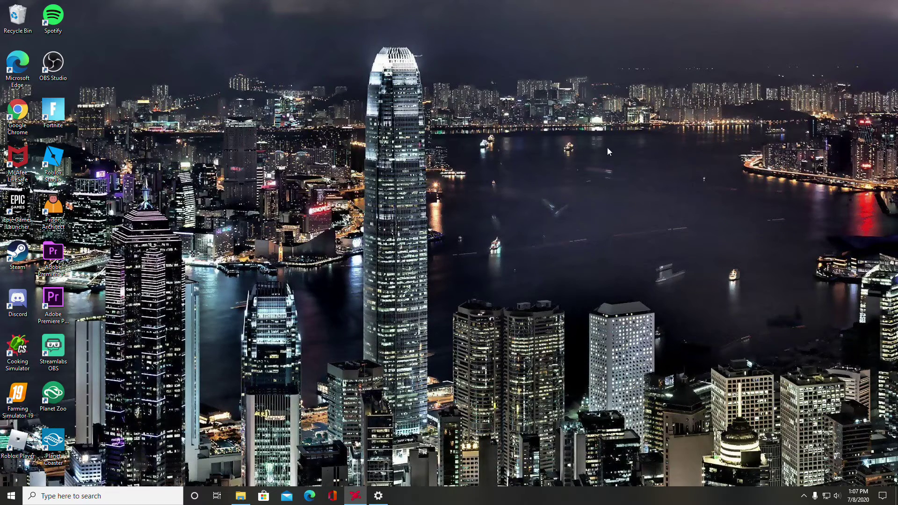